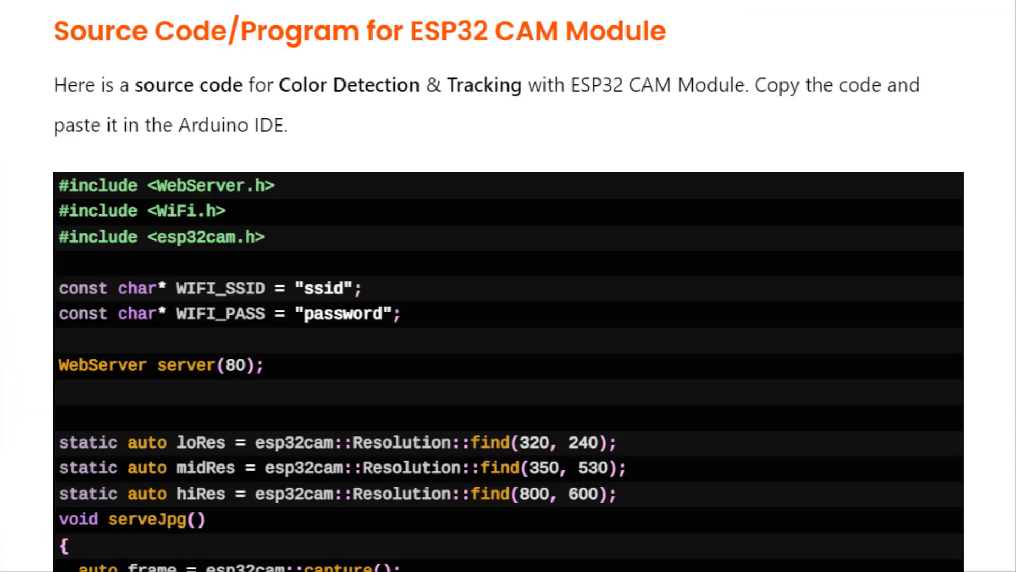
- Review the NextPCB page and highlight the Trial PCB Order offer
scroll("down", 3)
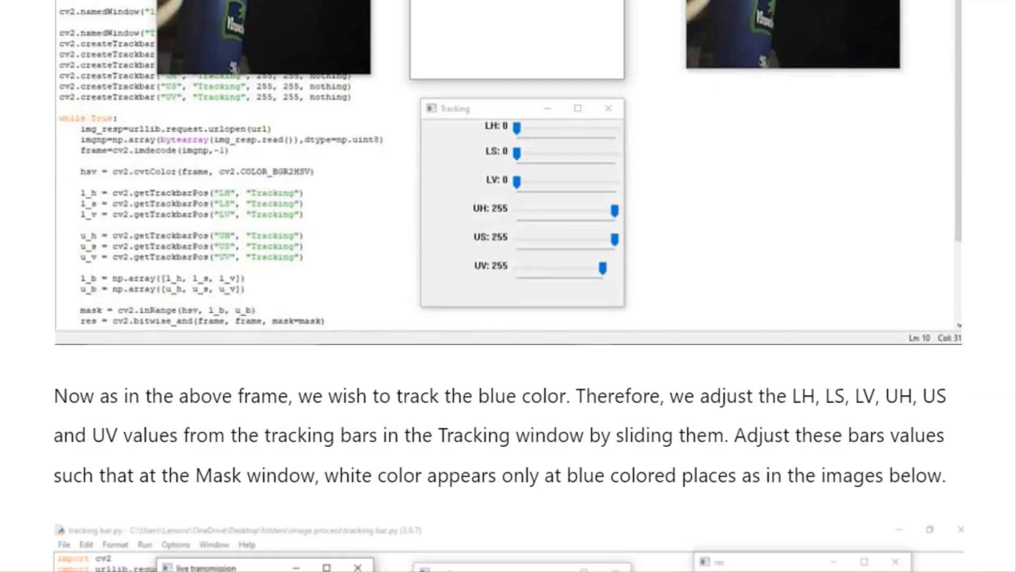
scroll("down", 3)
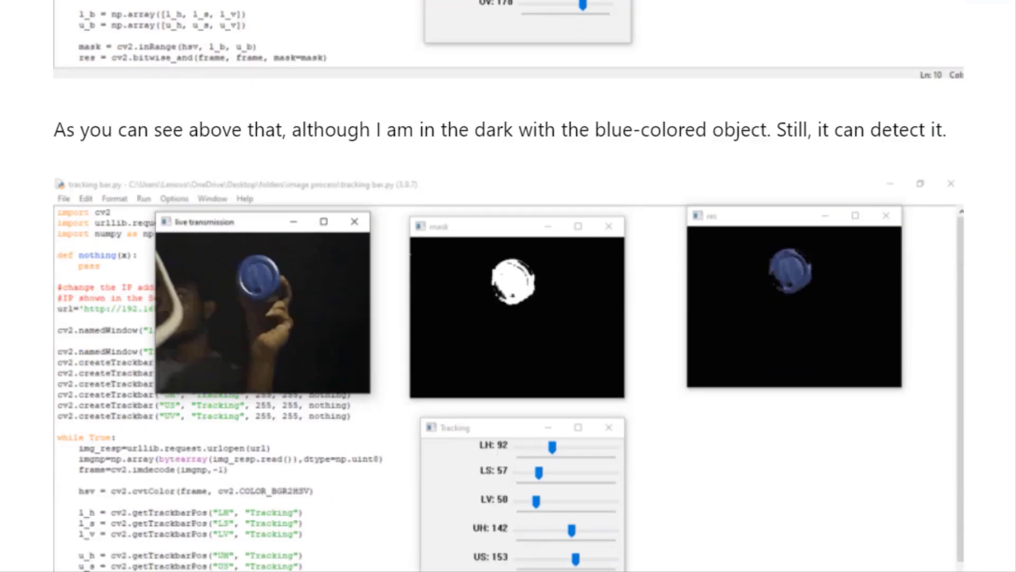
scroll("up", 3)
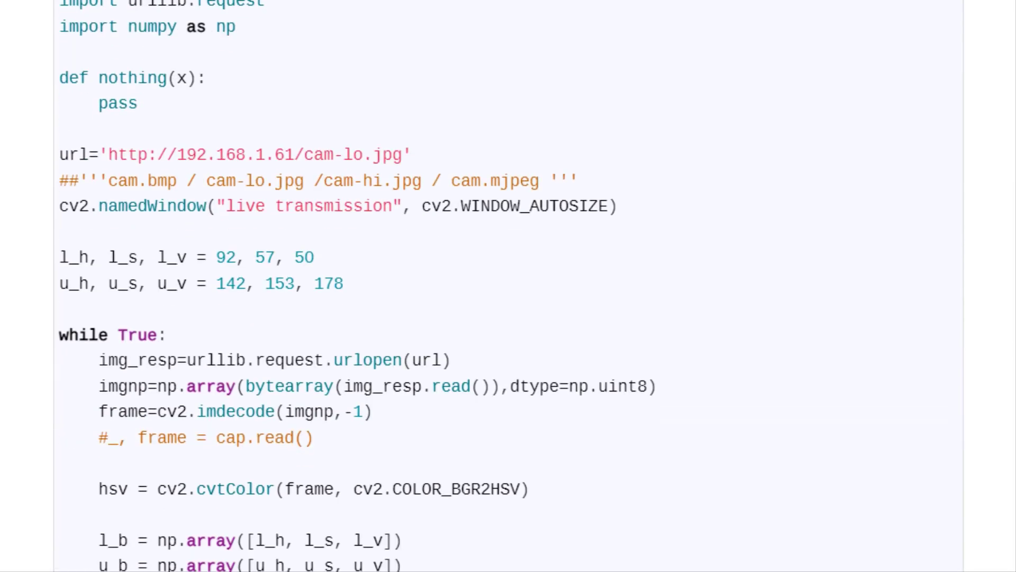
scroll("down", 3)
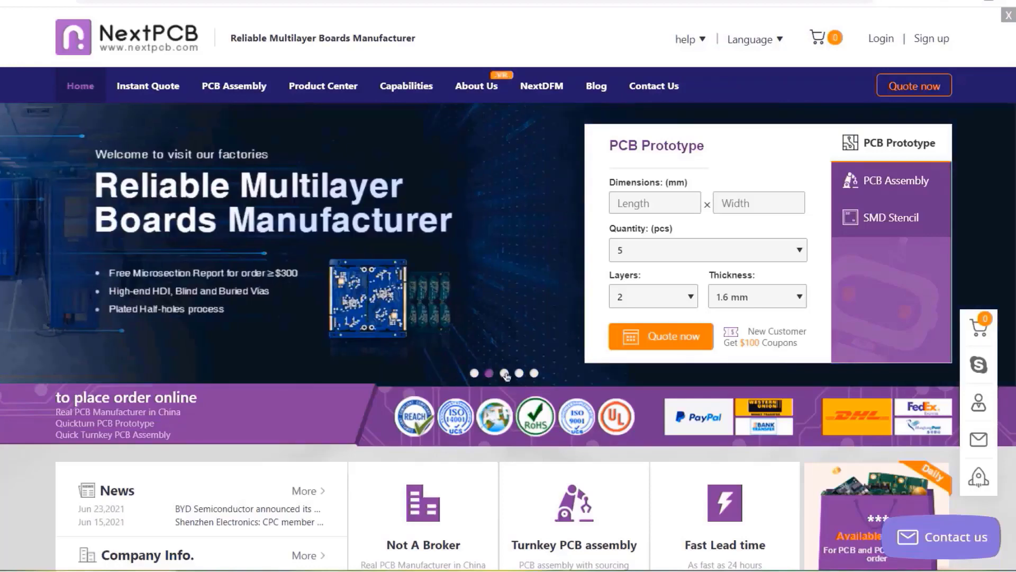
scroll("down", 3)
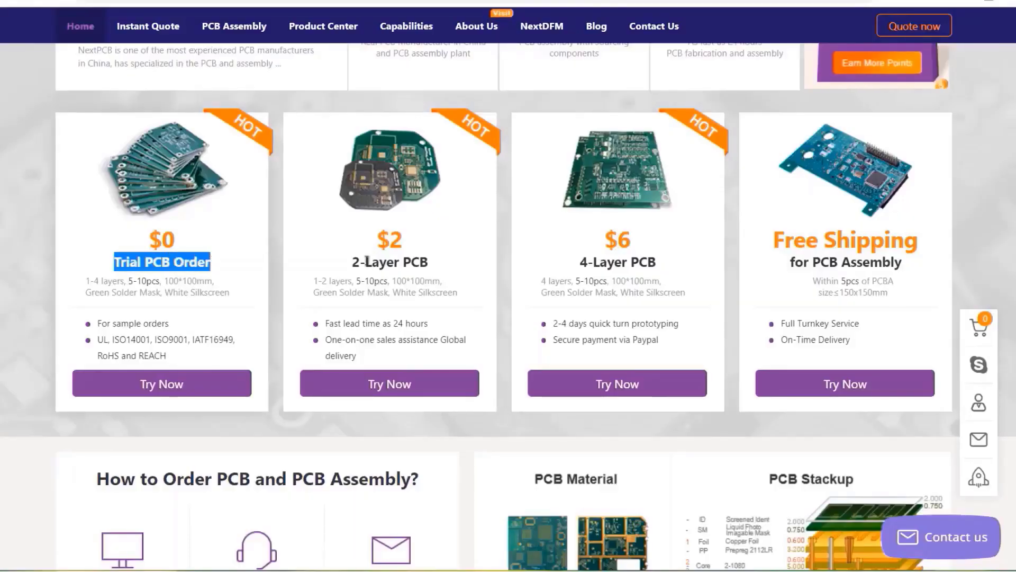
double_click(389, 262)
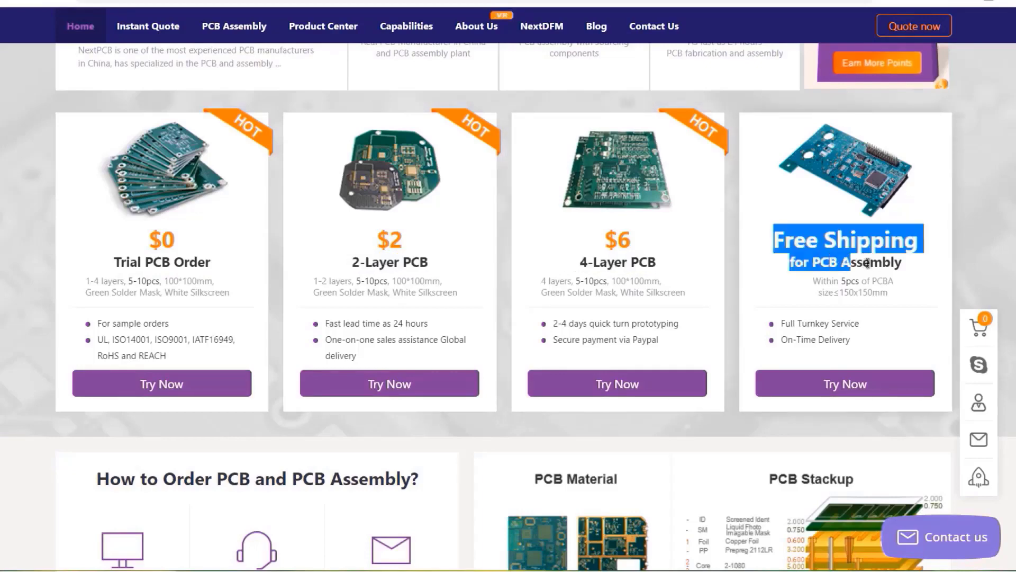
- Quote the uploaded V4BirdPCB.zip board with a chosen quantity and add it to the cart
left_click(148, 26)
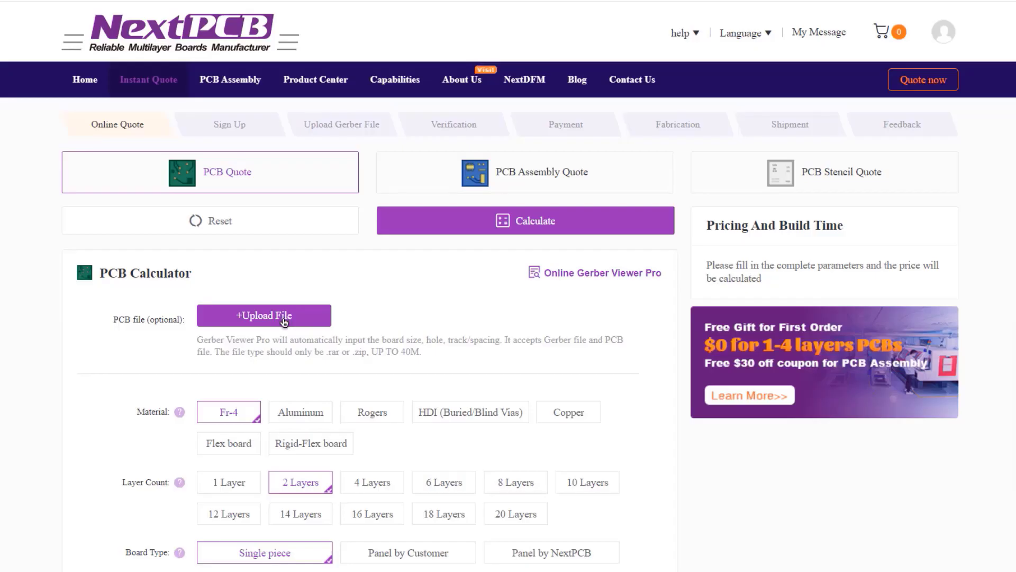
mouse_move(598, 330)
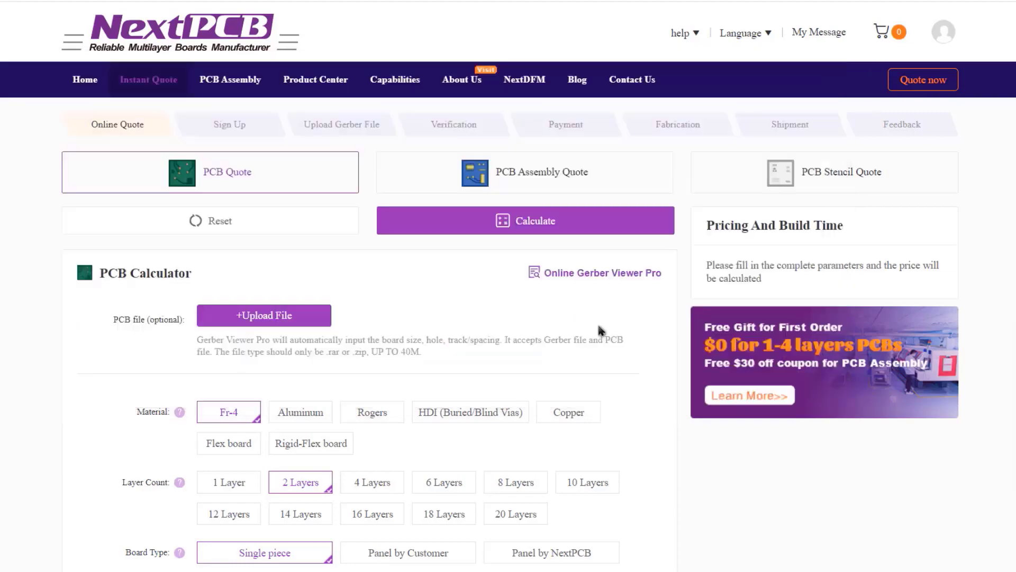
left_click(263, 427)
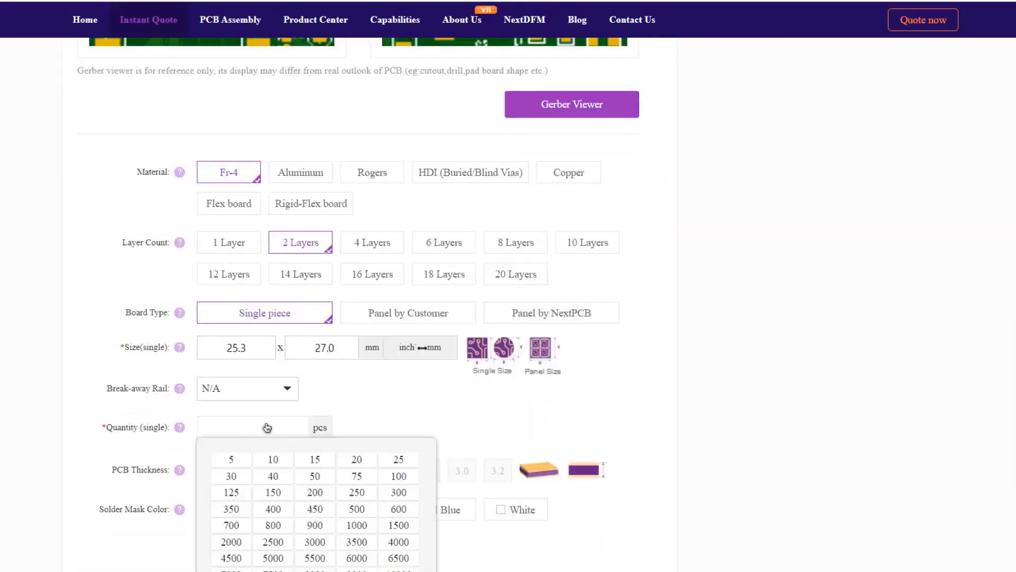
left_click(230, 458)
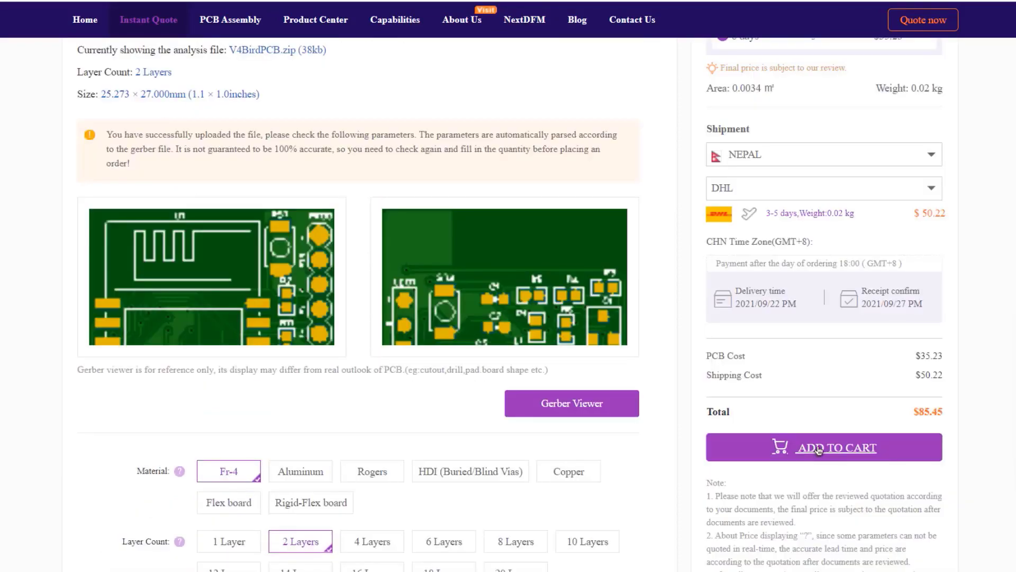
left_click(824, 446)
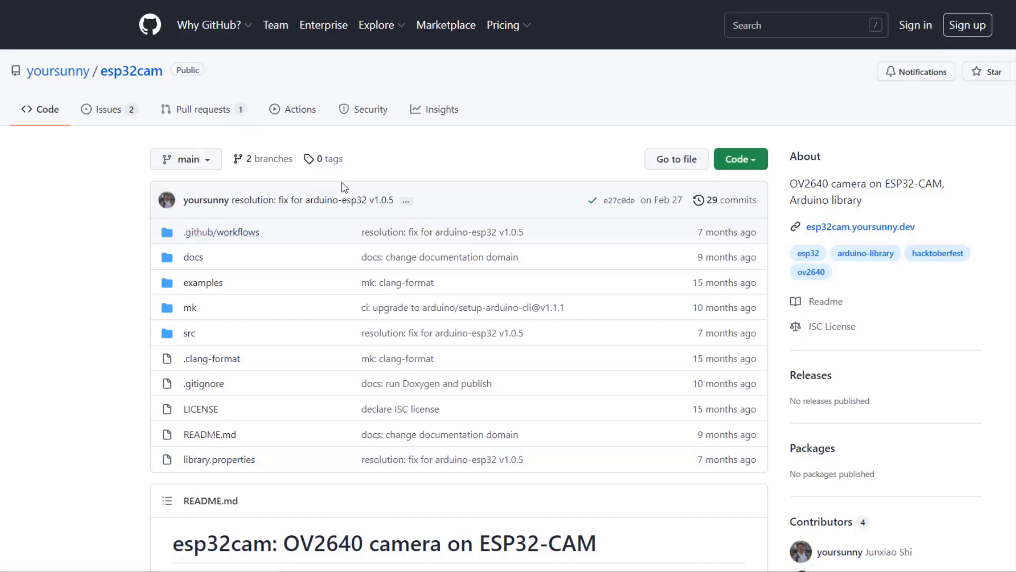
- Download the esp32cam repository from GitHub as a ZIP archive
scroll("down", 3)
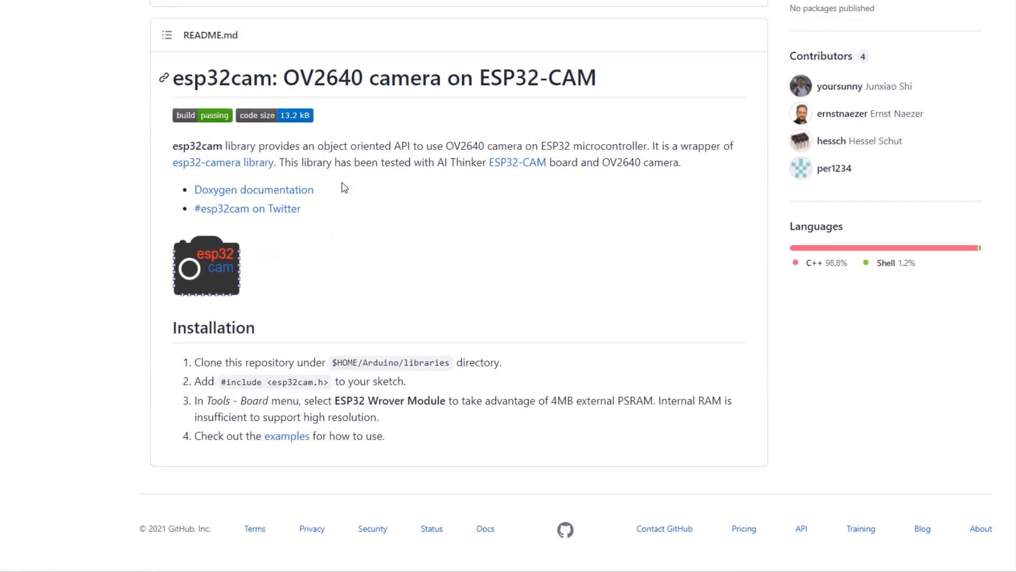
scroll("up", 3)
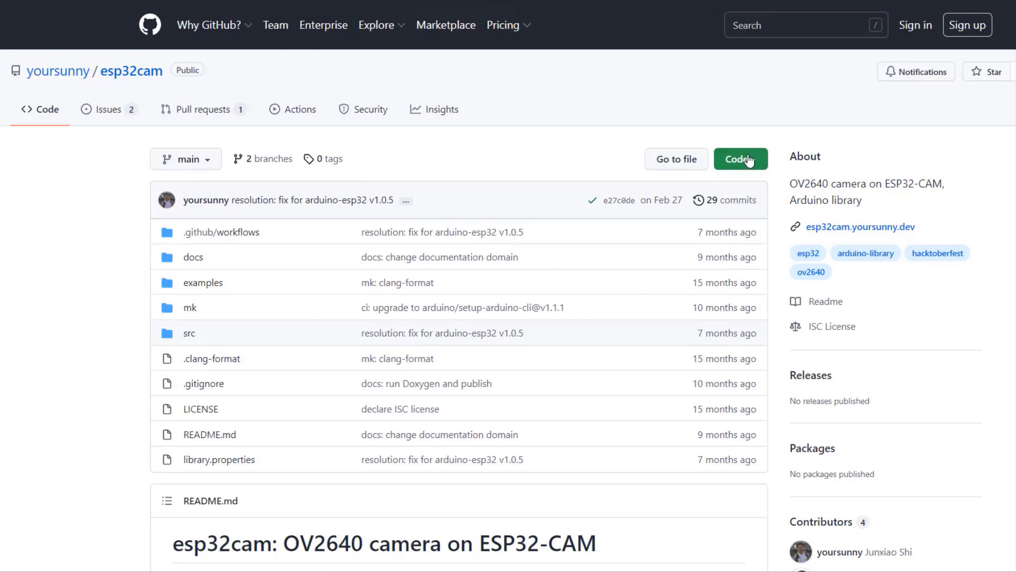
left_click(740, 159)
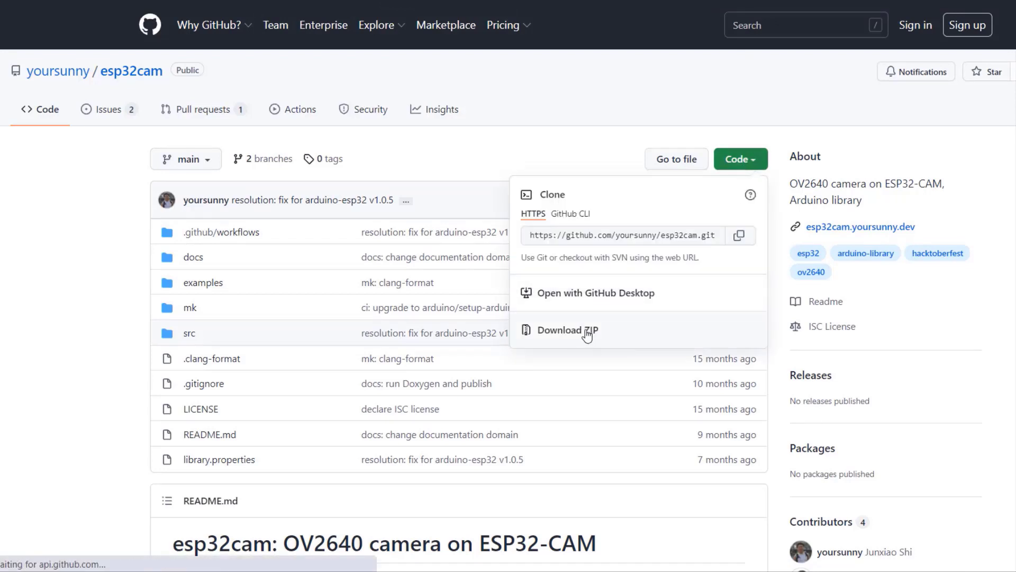
left_click(569, 330)
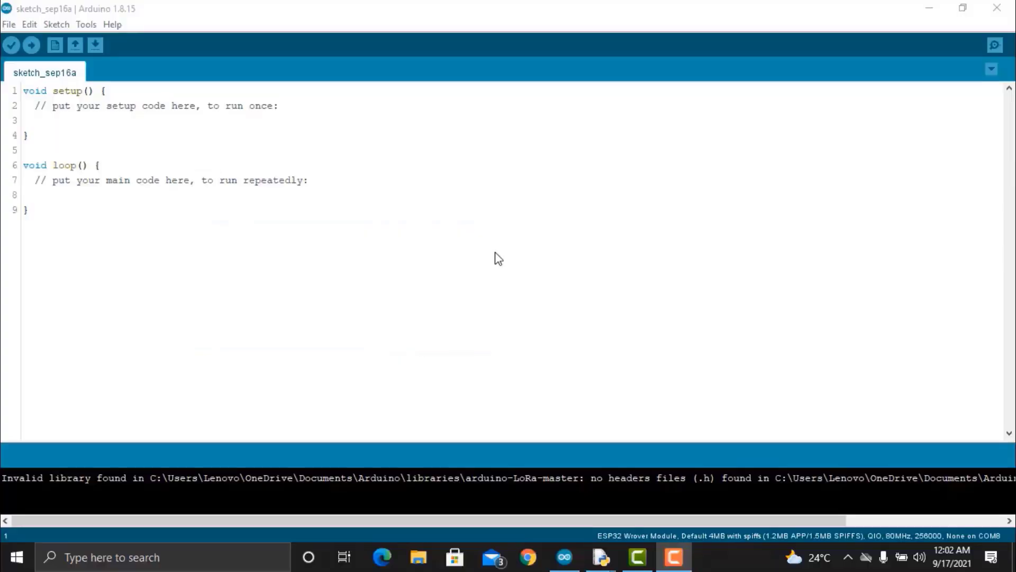
- Load the esp32cam WifiCam example sketch and maximize its window
left_click(10, 24)
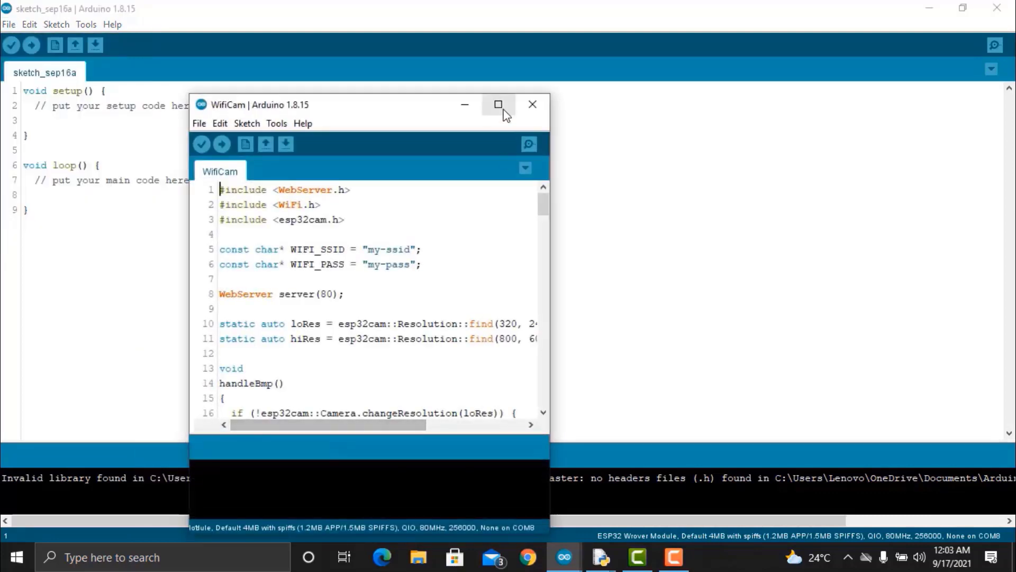
left_click(499, 105)
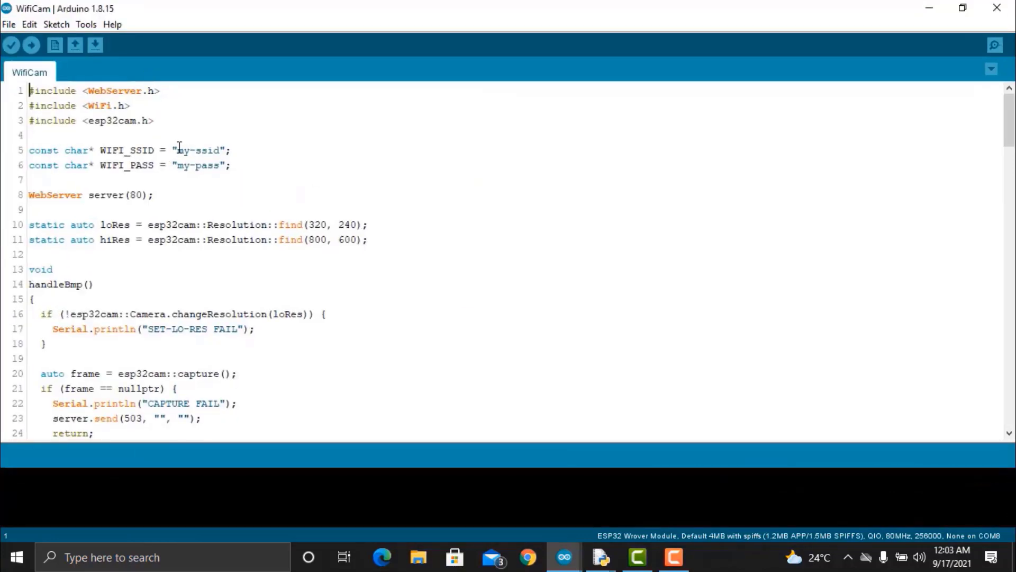
scroll("down", 3)
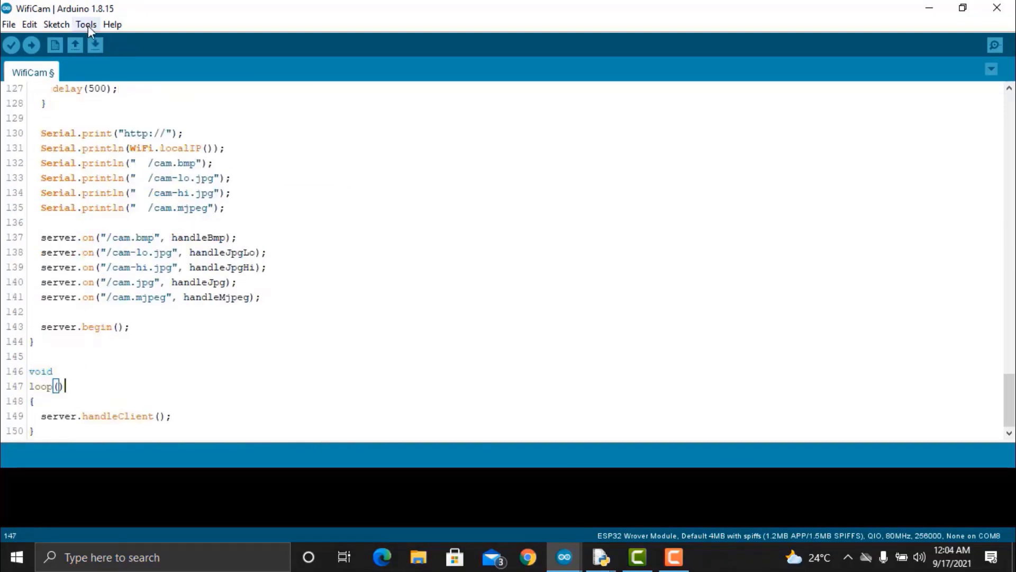
- Verify the Tools board settings, upload WifiCam to the ESP32 and start the Serial Monitor
left_click(85, 24)
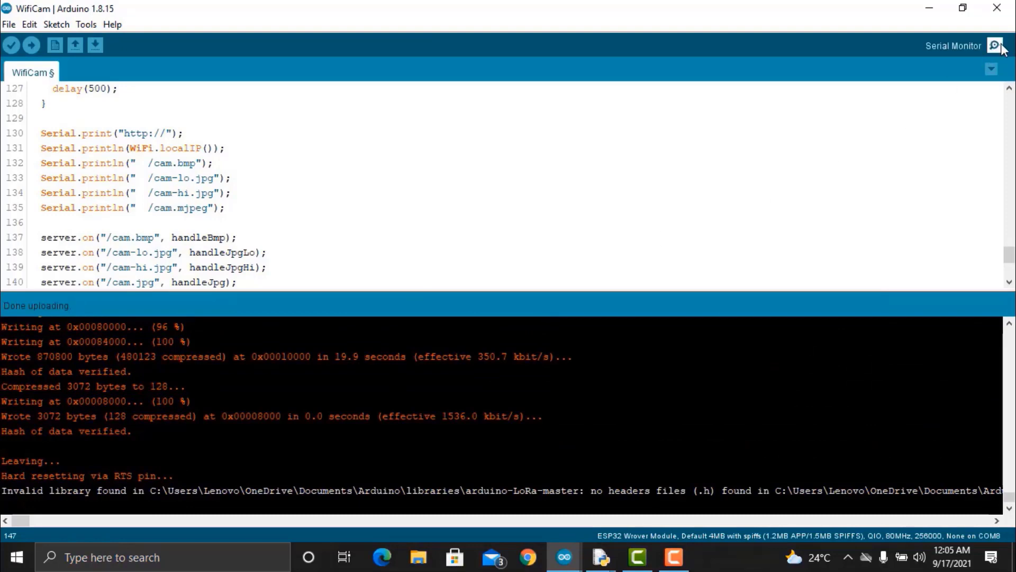
left_click(992, 46)
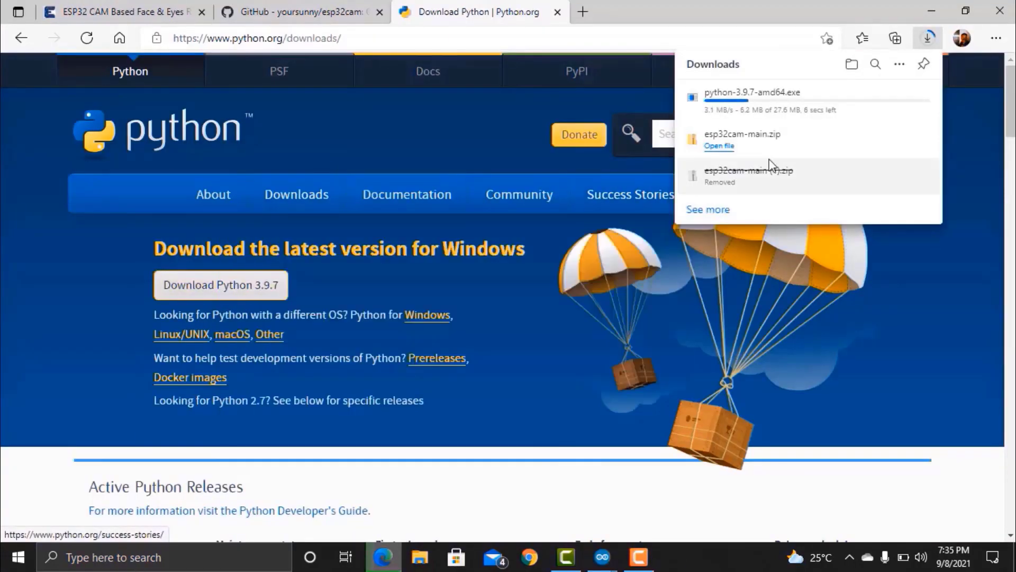
mouse_move(463, 139)
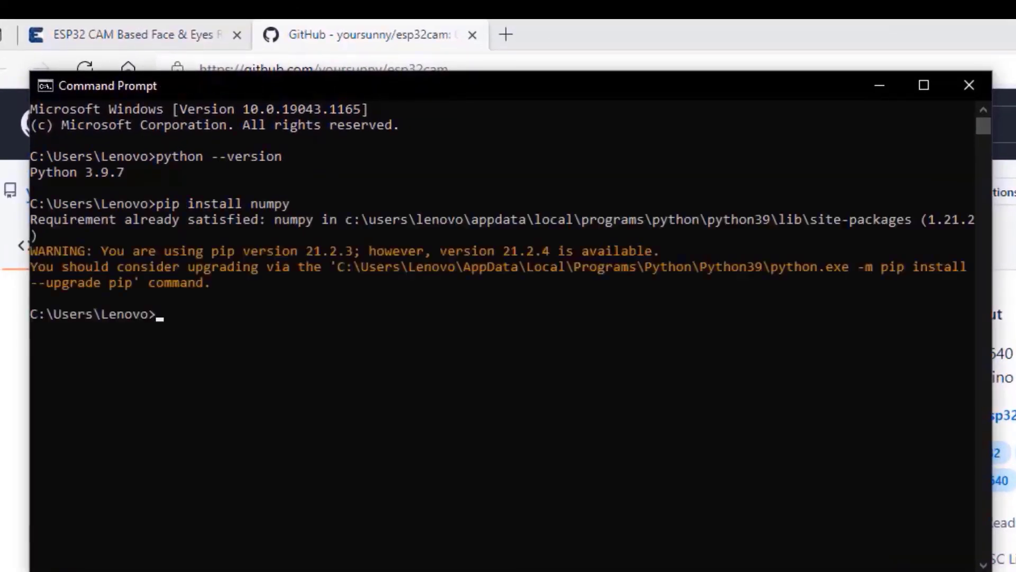
- Run pip install opencv-python in Command Prompt
type("pip install open")
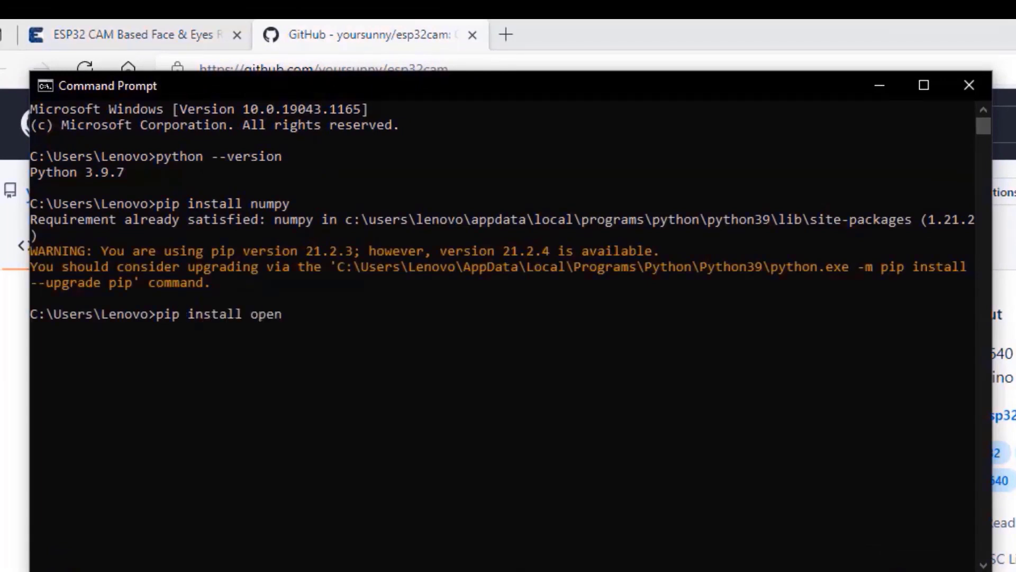
key("Return")
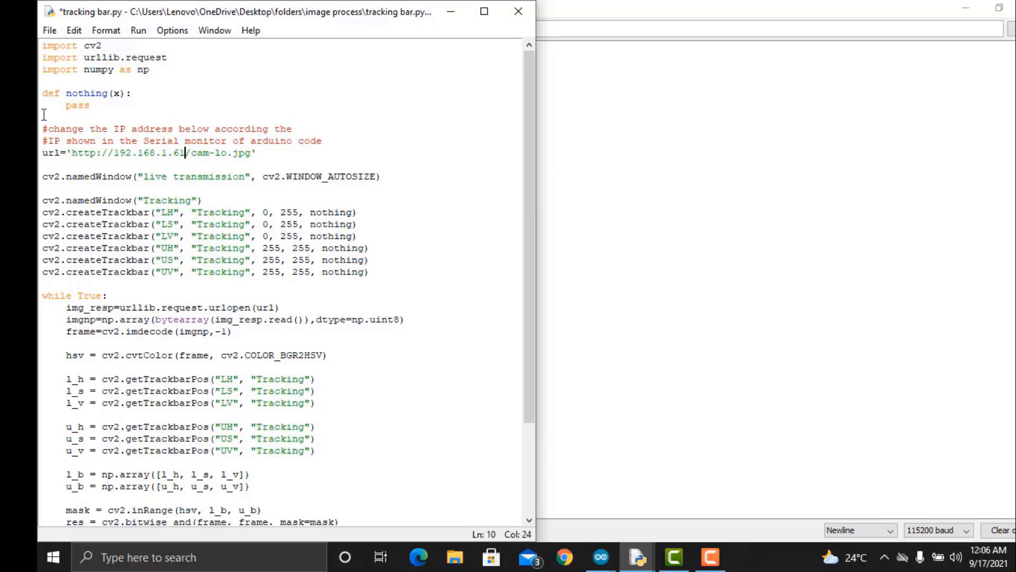
- Select the IP address in tracking bar.py's stream URL to match 192.168.1.61
left_click_drag(42, 46, 165, 69)
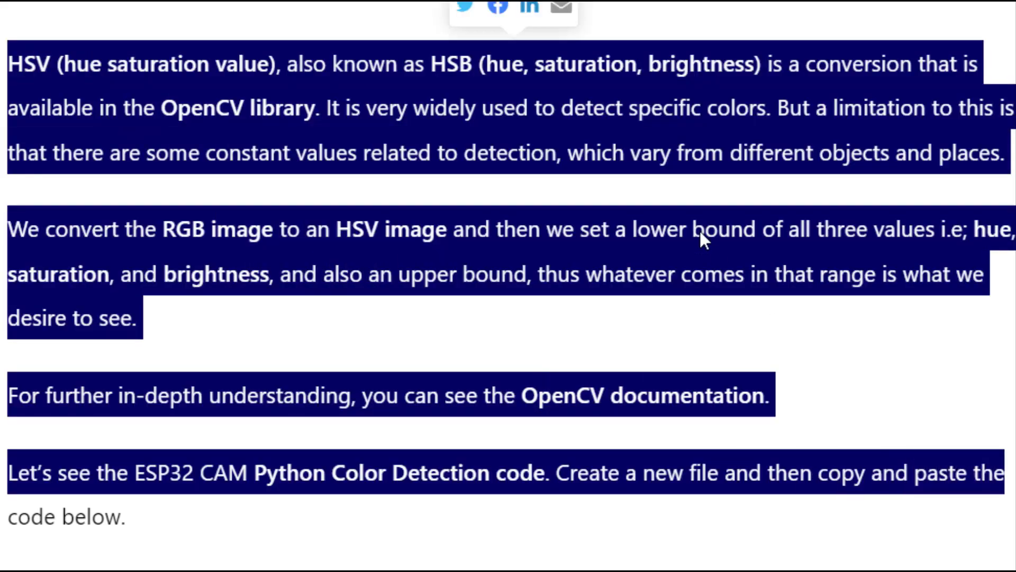
- Scroll the article to its Python colour-tracking code with the createTrackbar and getTrackbarPos lines
scroll("down", 3)
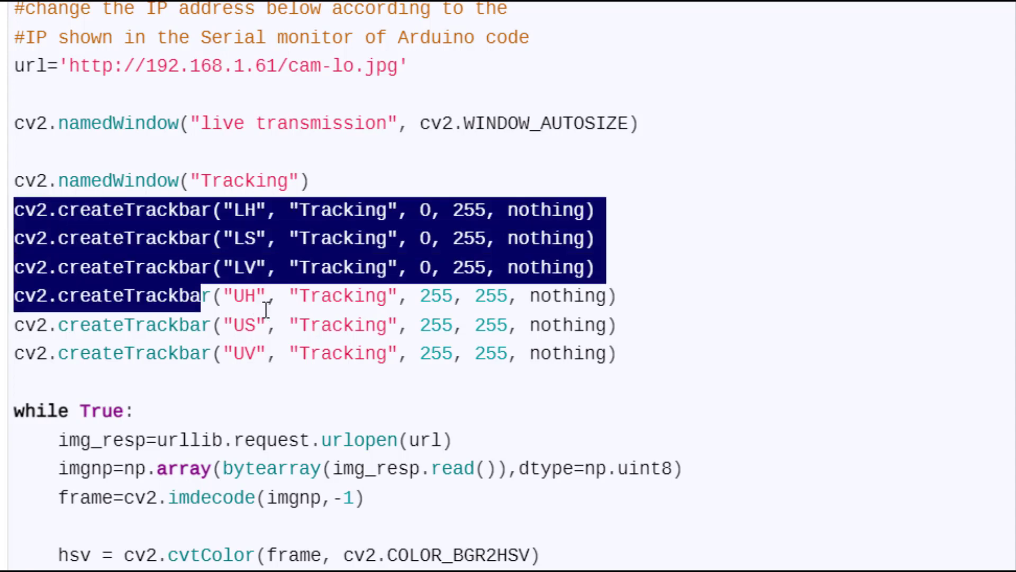
scroll("down", 3)
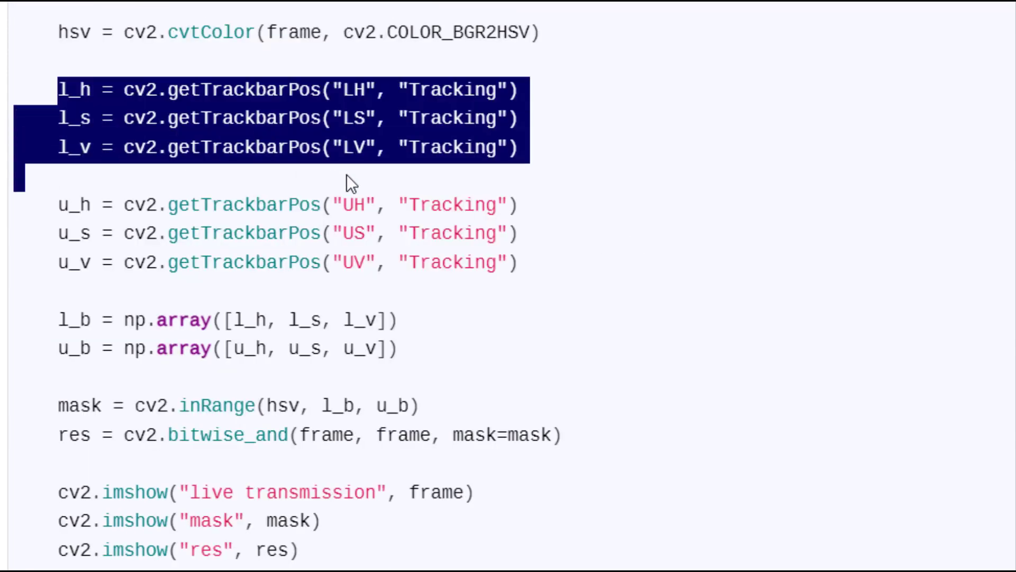
left_click(454, 192)
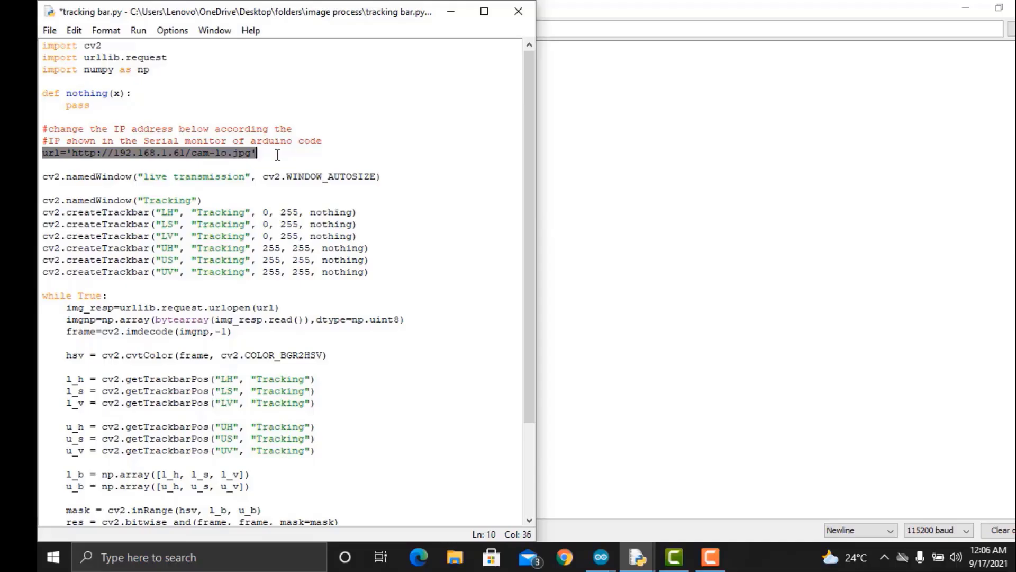
- Run tracking bar.py via Run Module, saving it in the Save Before Run dialog
scroll("down", 3)
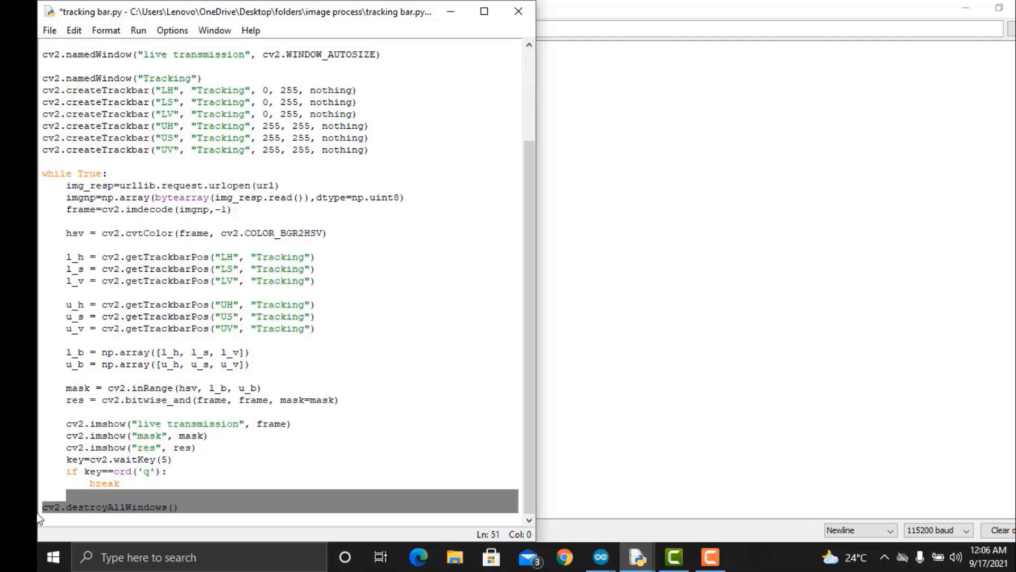
left_click(208, 435)
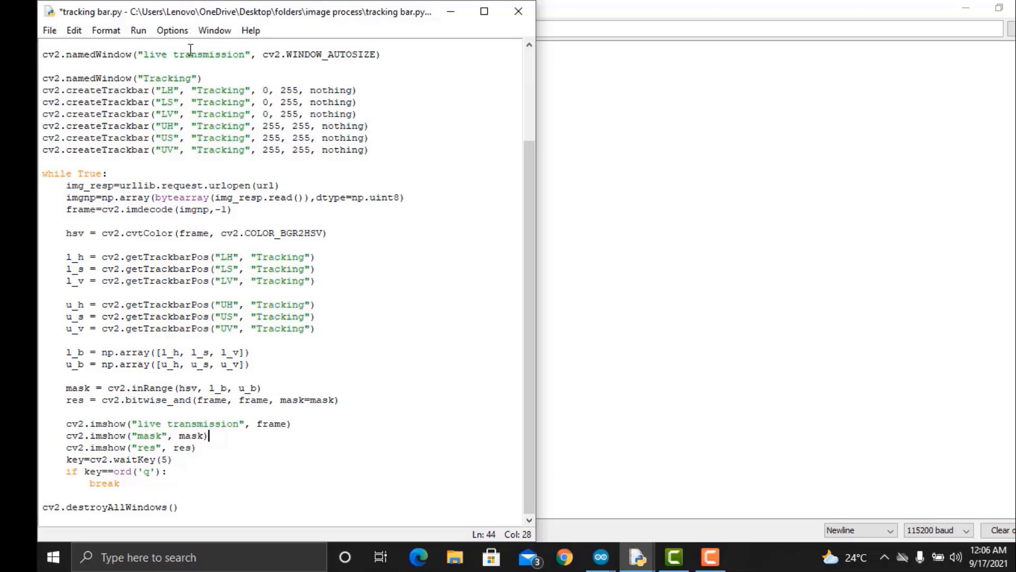
left_click(138, 29)
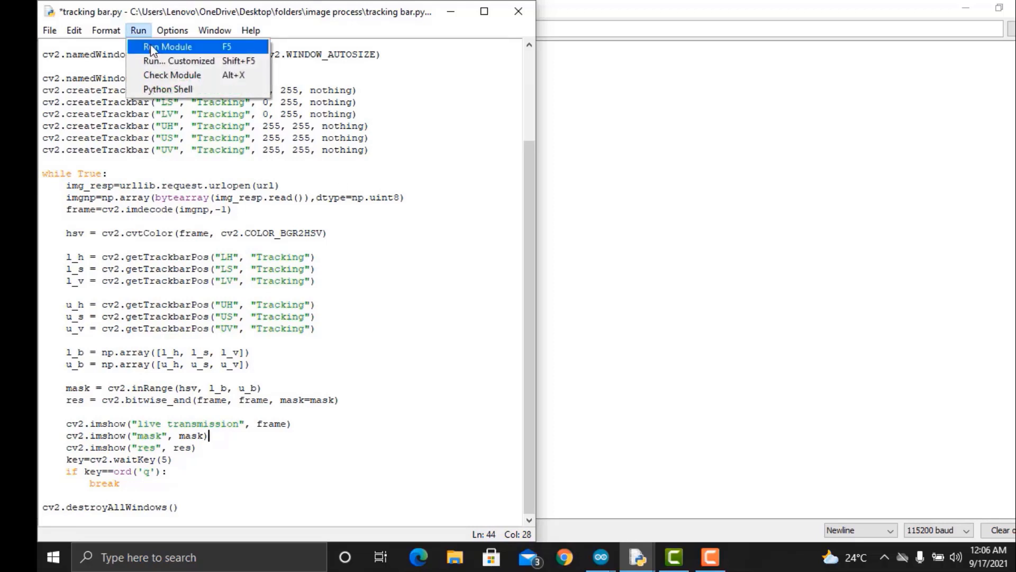
left_click(167, 45)
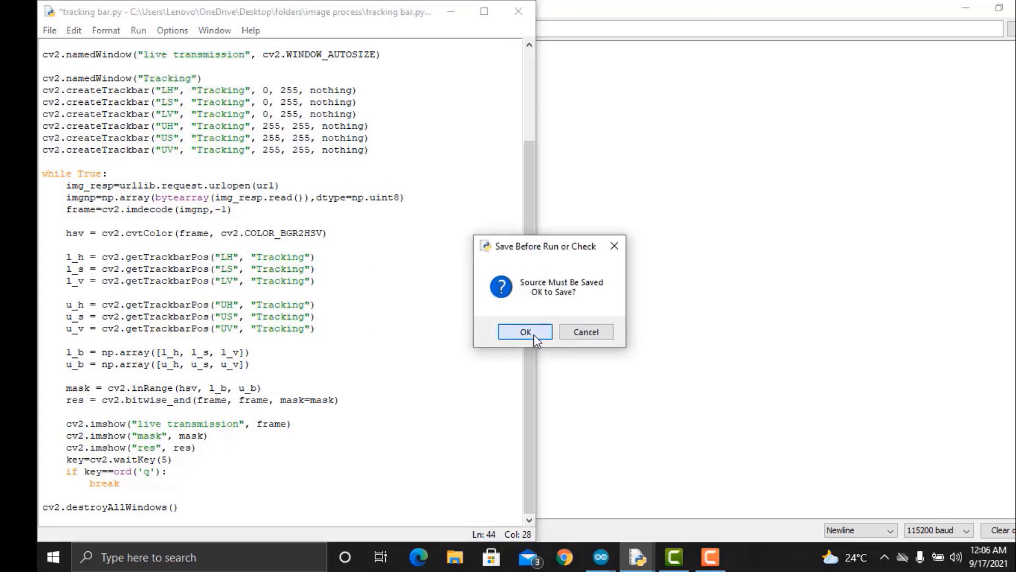
left_click(525, 331)
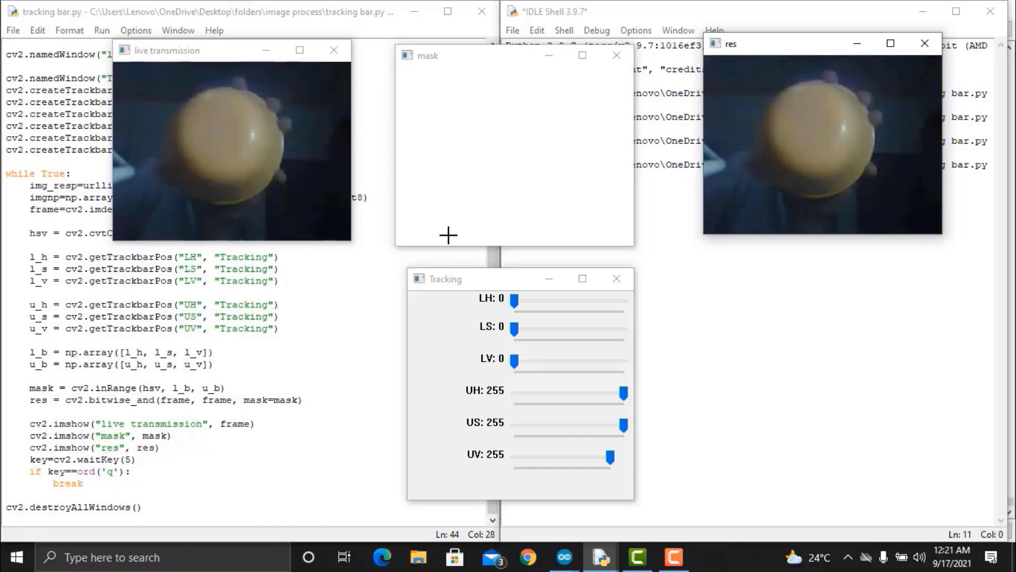
mouse_move(534, 350)
type("#71")
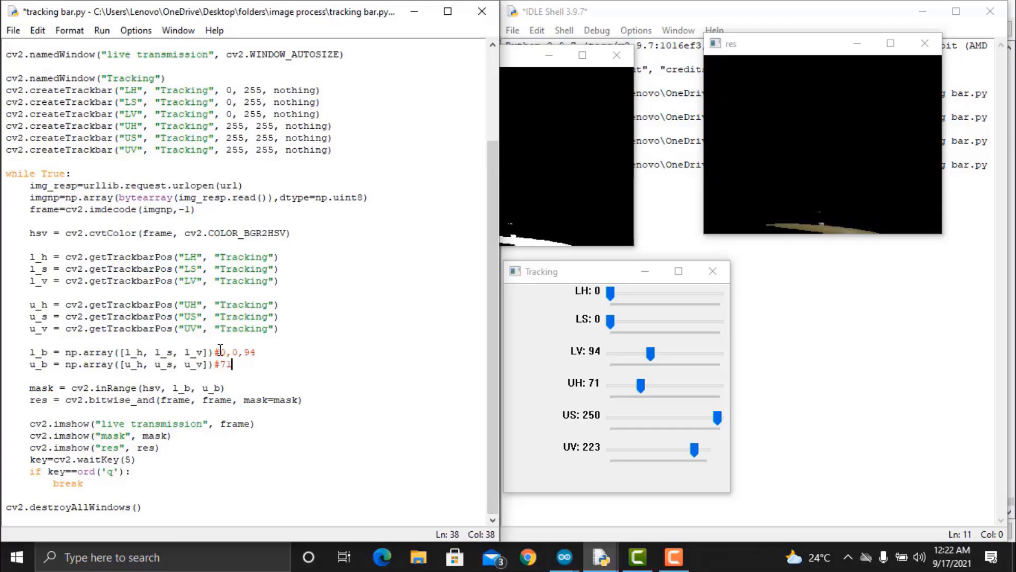
- Hard-code l_b = np.array([0,0,94]) and u_b = np.array([71,250,223]) below the quoted-out trackbar code
type("250,223'''")
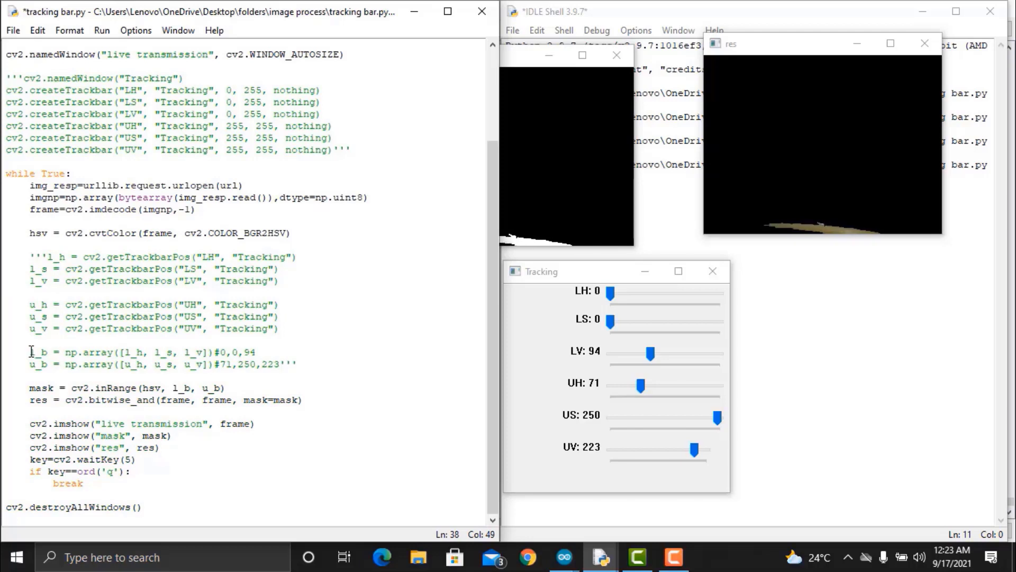
left_click(231, 379)
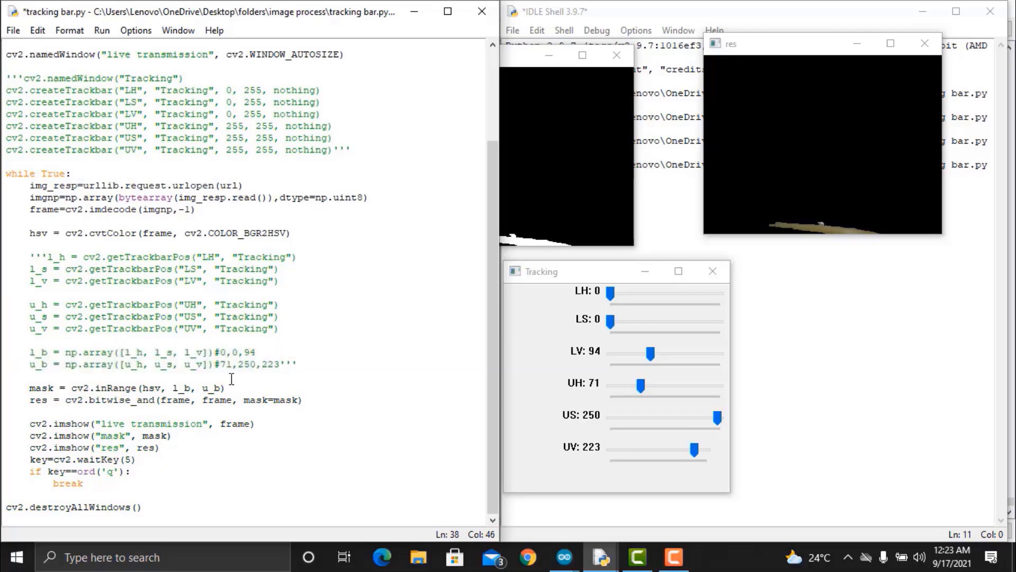
left_click(214, 387)
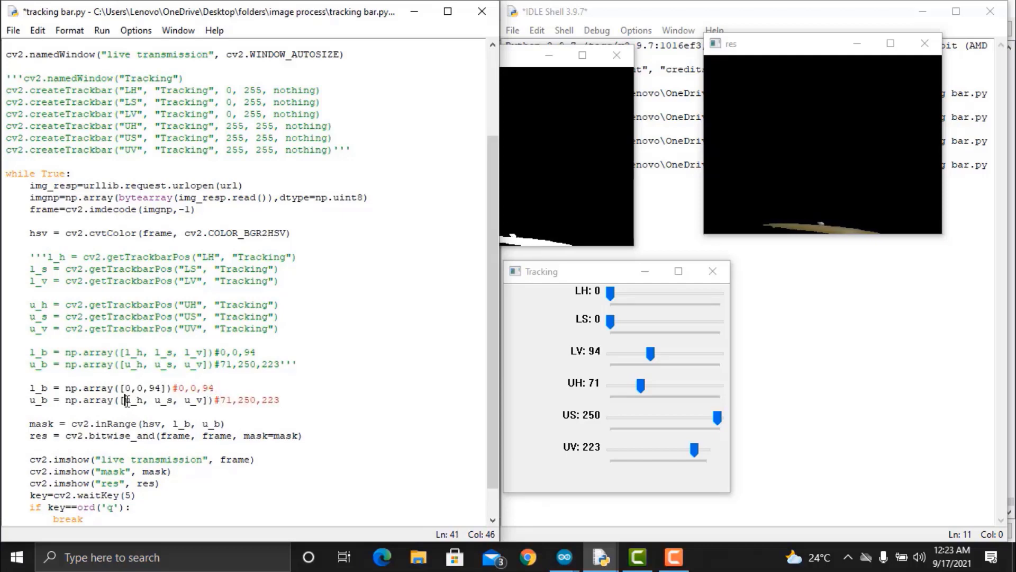
scroll("up", 3)
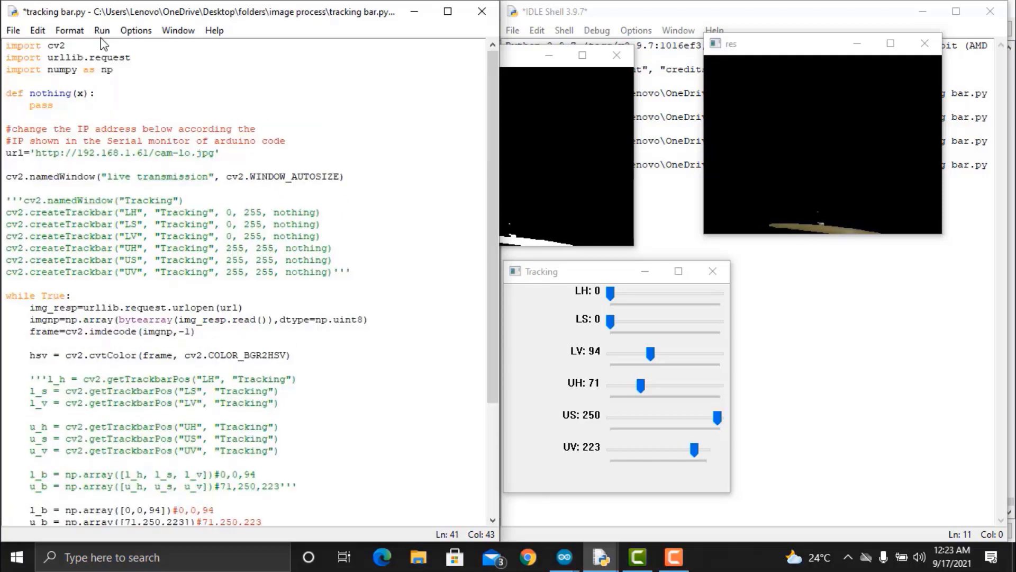
- Run tracking bar.py again with the fixed thresholds, saving before run
left_click(101, 30)
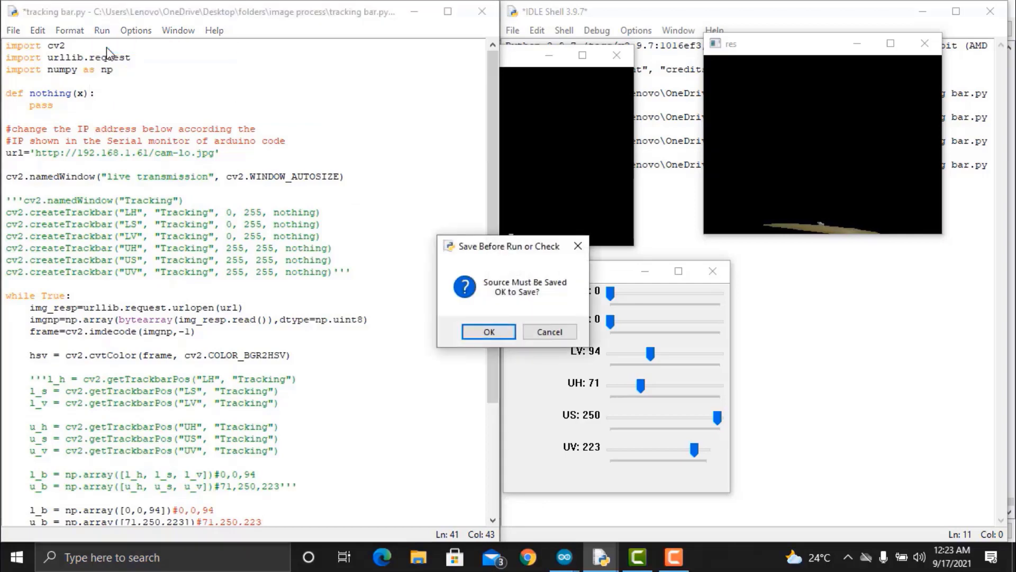
left_click(488, 331)
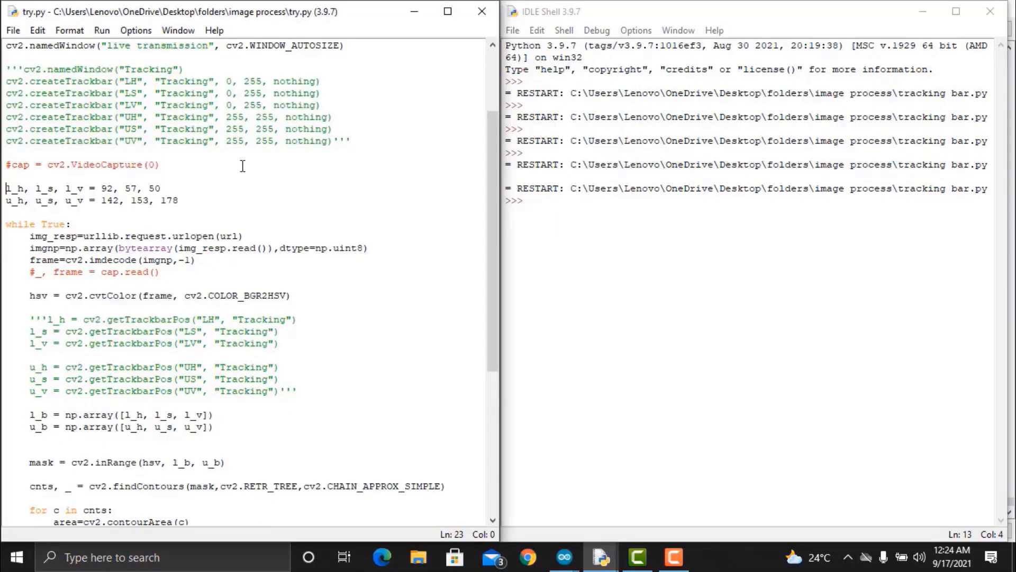
- Replace the bound lines with [0,0,94] and [71,250,223], run try.py, and label contours 'orange'
scroll("down", 3)
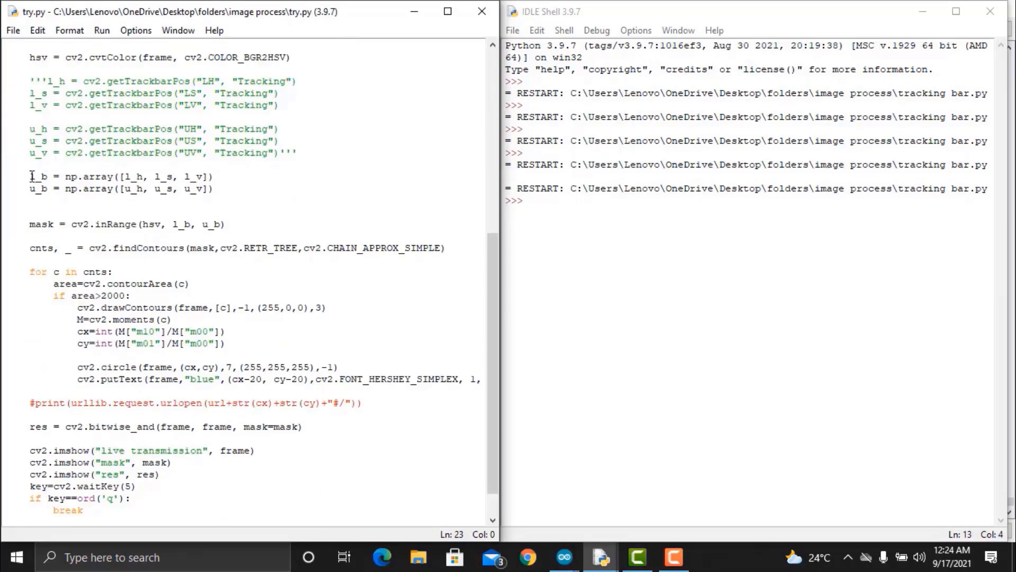
left_click_drag(29, 176, 220, 189)
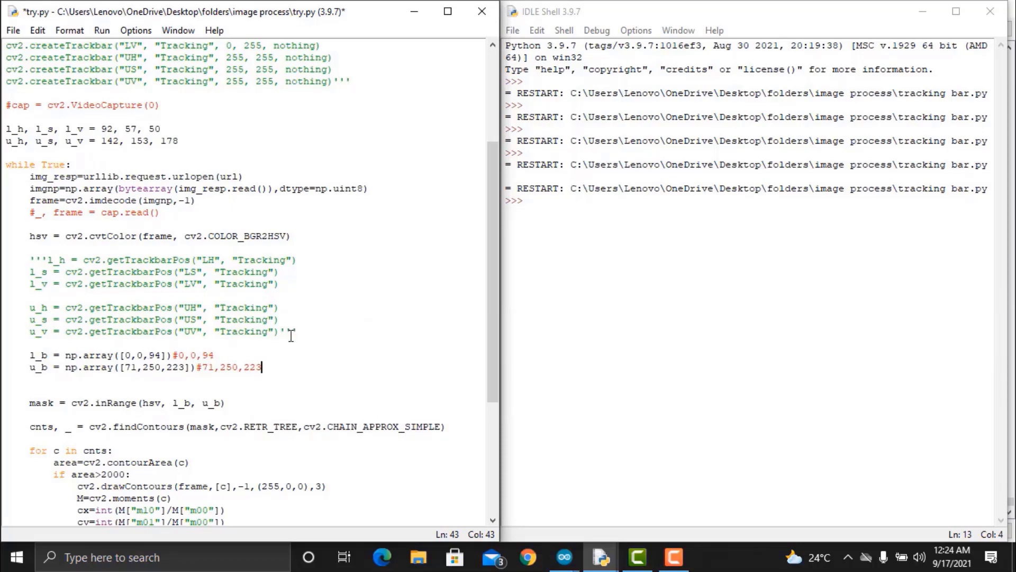
key("F5")
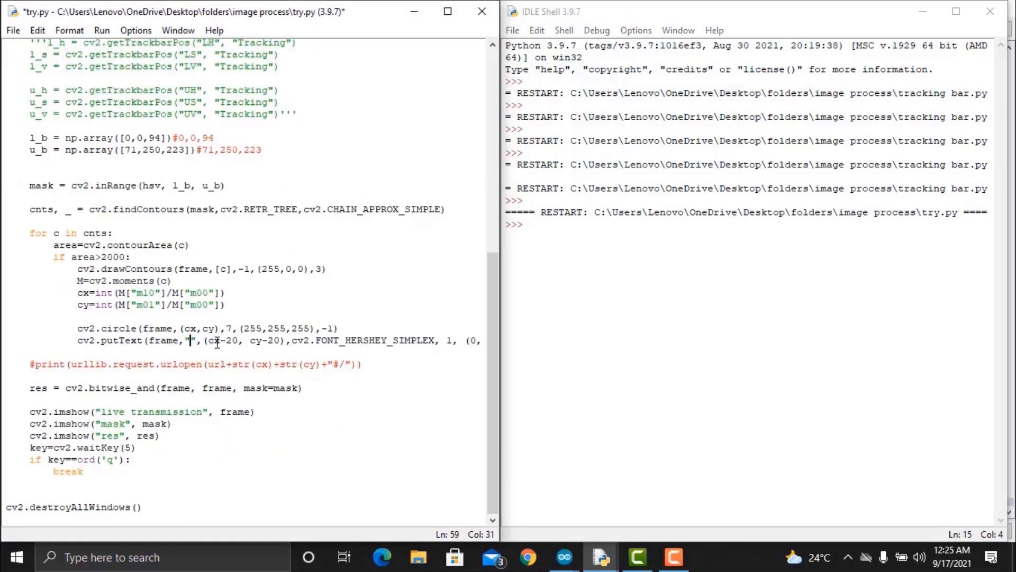
type("orange")
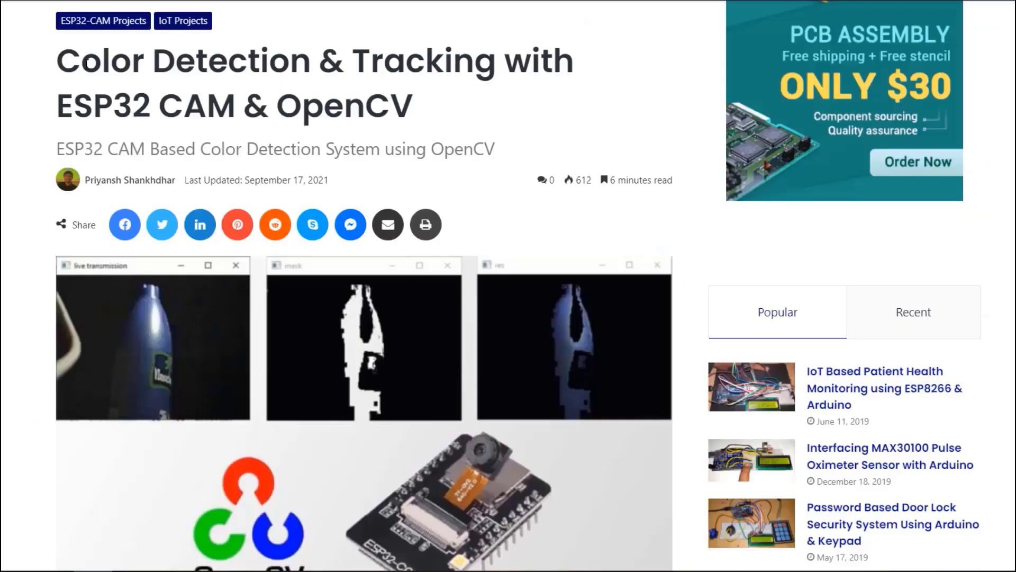
- Scroll the article from its title down to the final Python code block
scroll("down", 3)
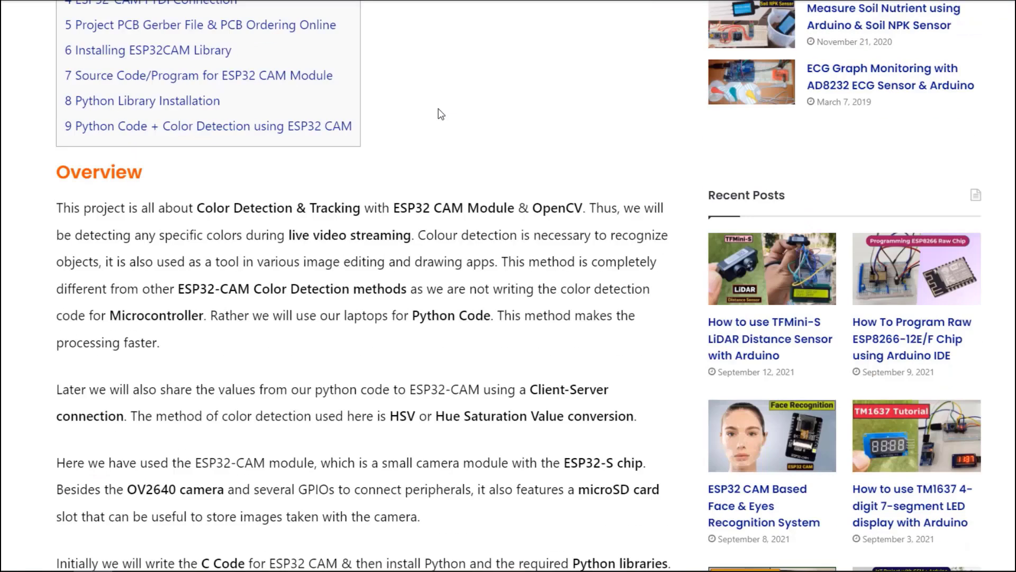
scroll("down", 3)
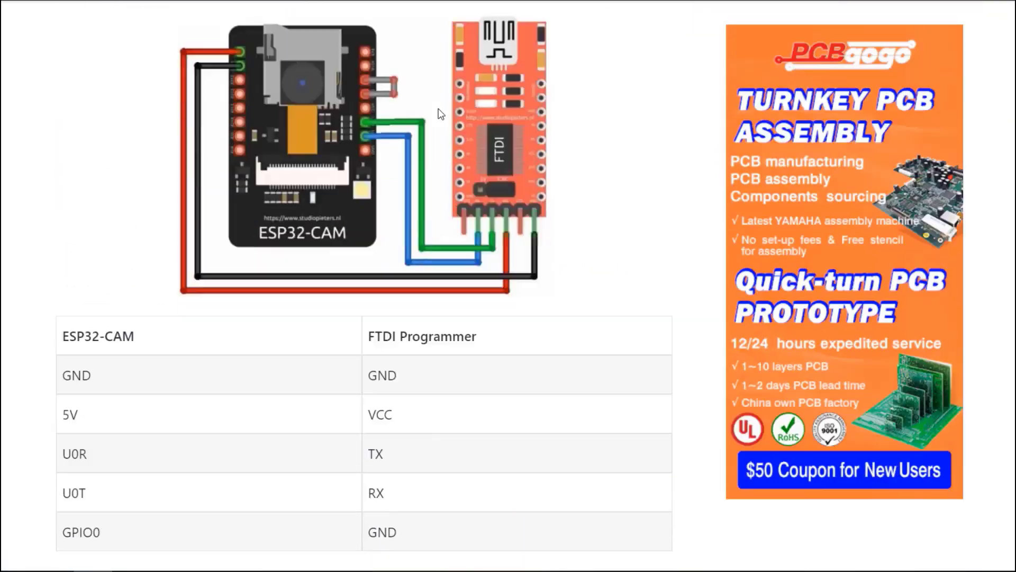
scroll("down", 3)
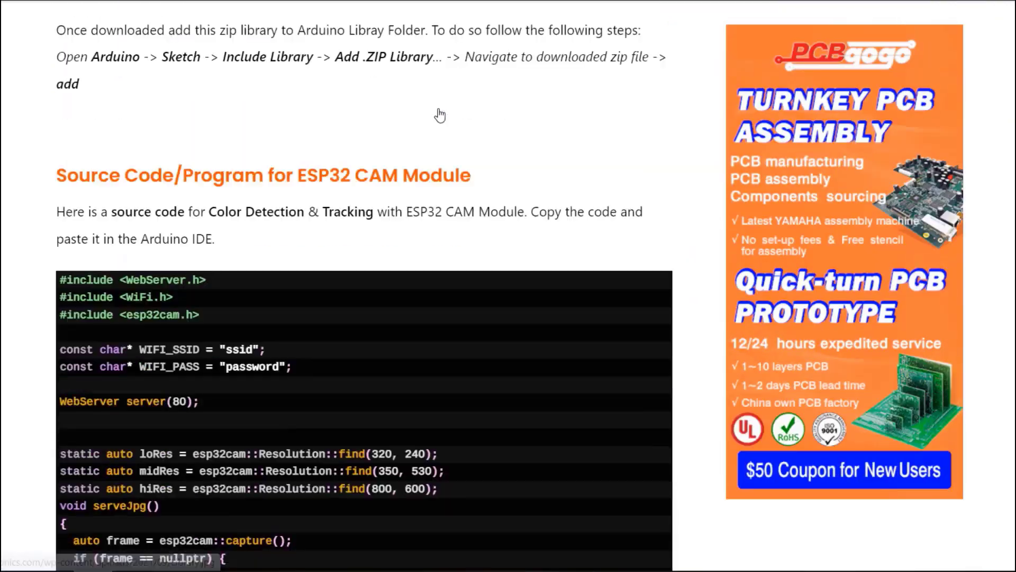
scroll("down", 3)
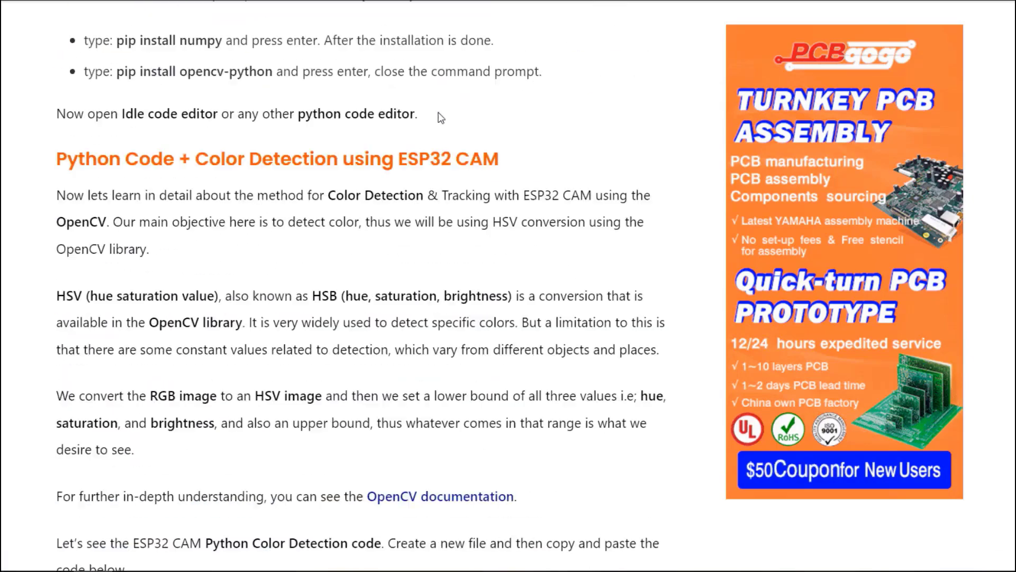
scroll("down", 3)
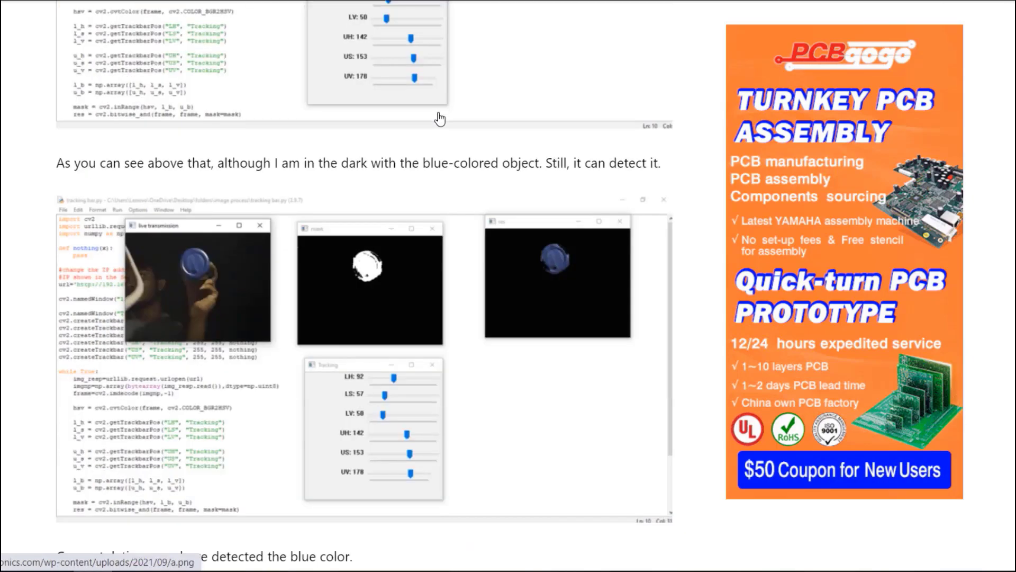
scroll("down", 3)
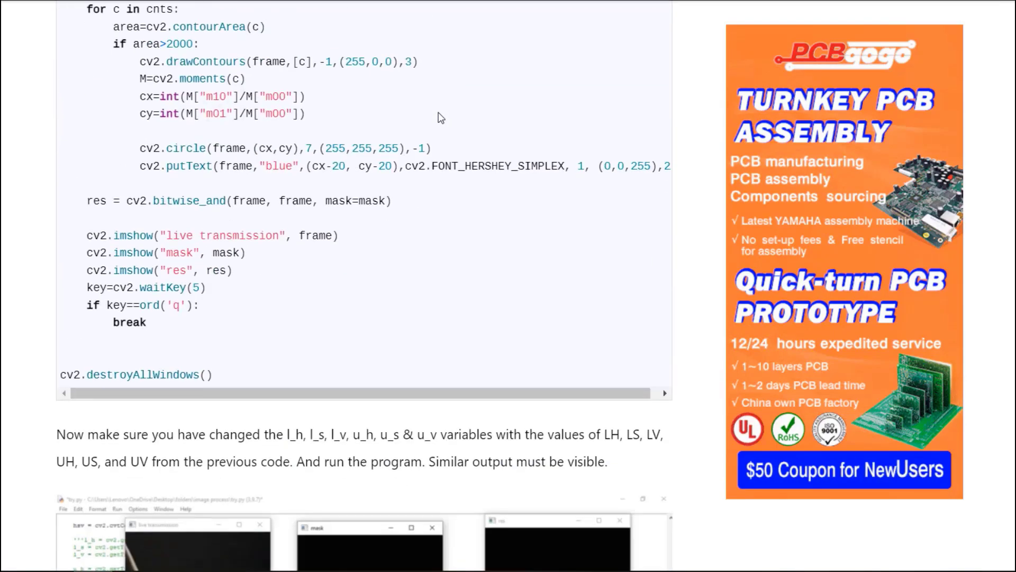